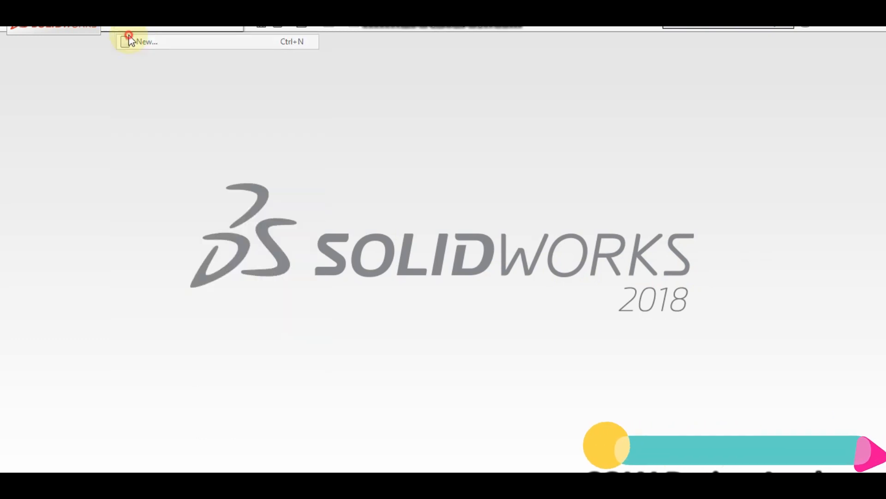
Create a new blank SOLIDWORKS part document
left_click(146, 41)
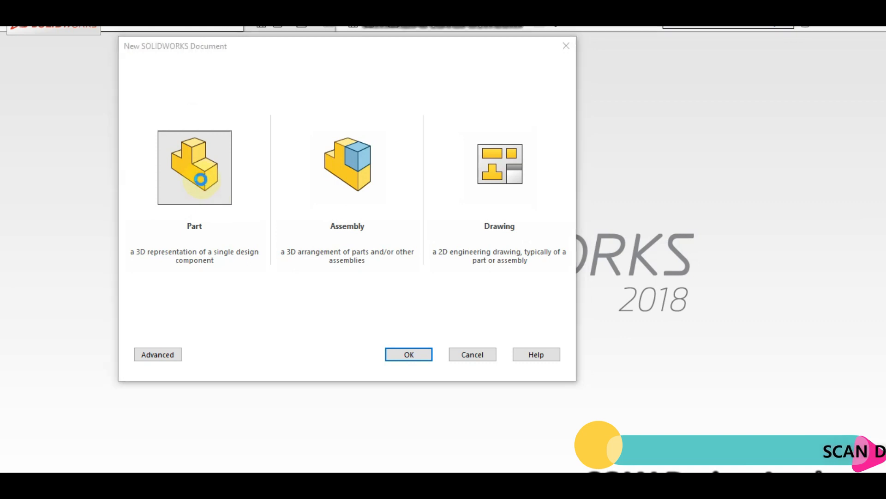
left_click(408, 354)
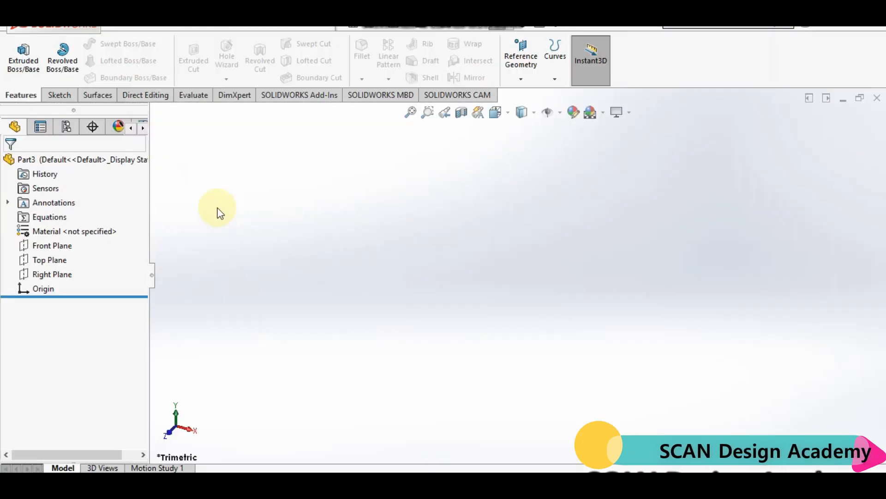
mouse_move(190, 236)
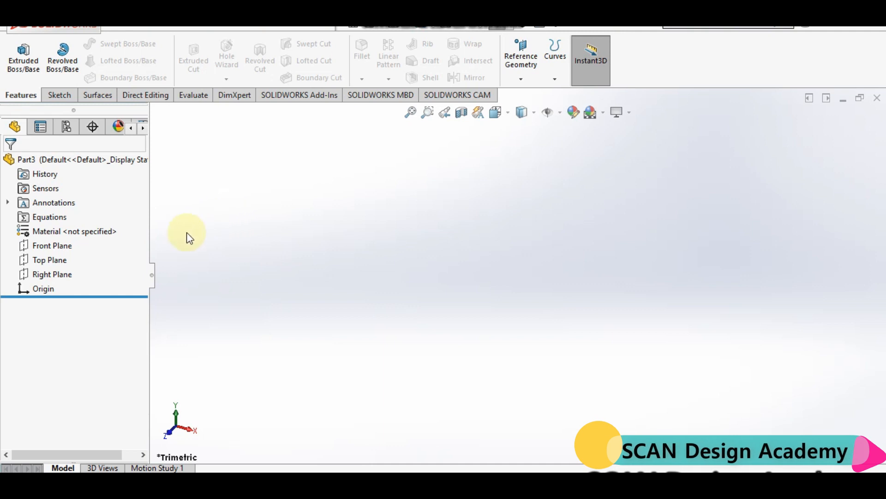
Sketch a vertical line rising from the origin on the Right Plane
left_click(52, 274)
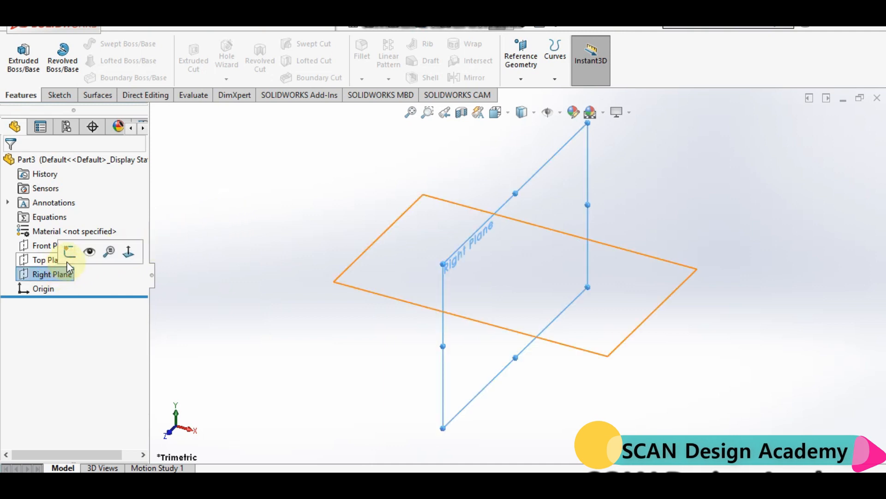
left_click(89, 251)
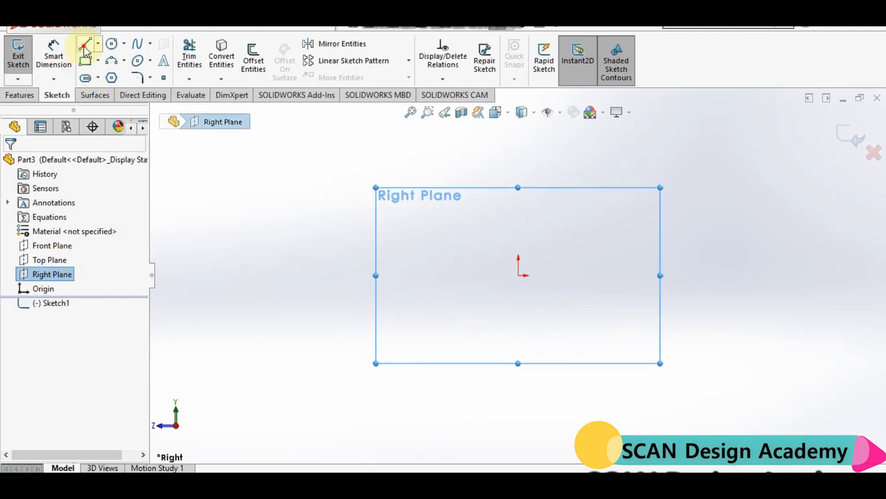
left_click(84, 45)
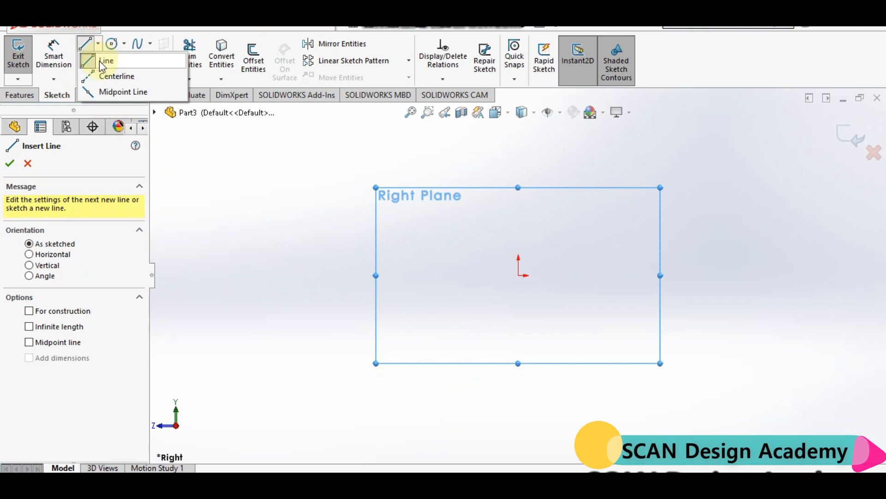
mouse_move(101, 85)
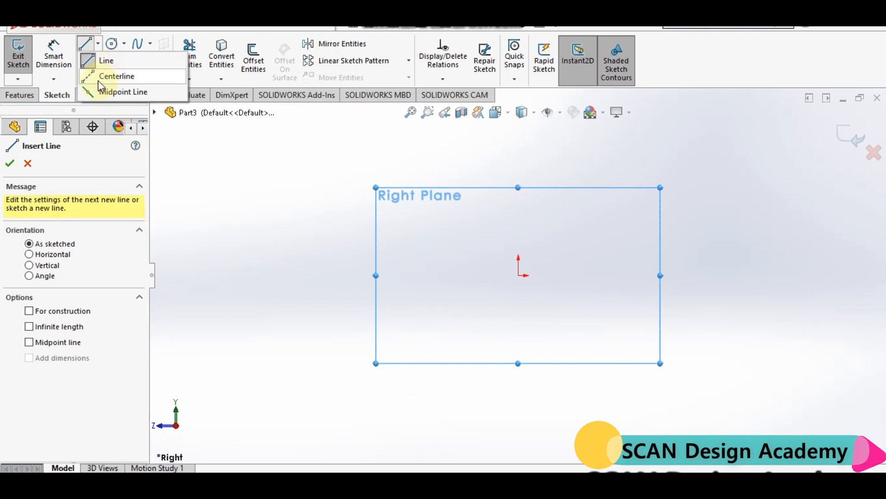
mouse_move(106, 61)
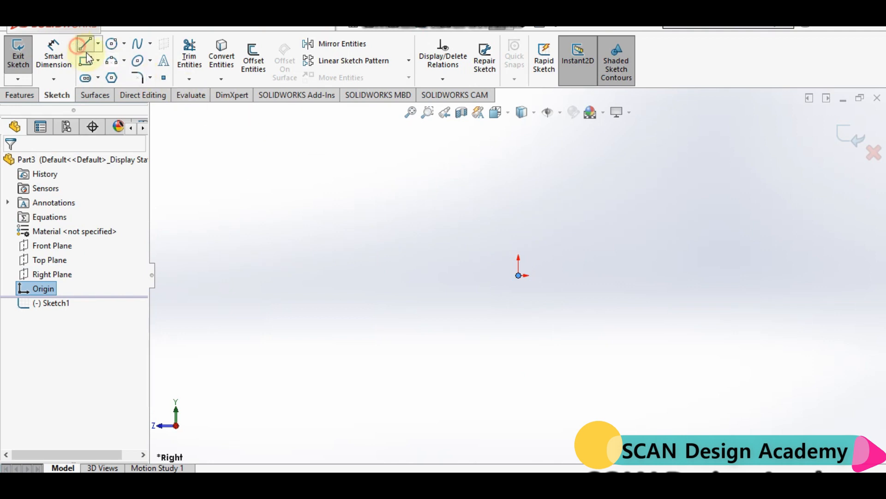
left_click(86, 43)
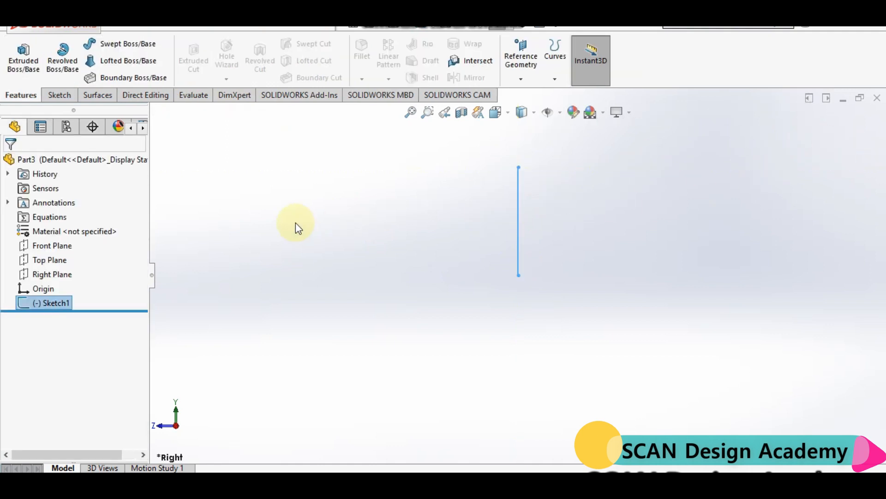
Sketch an ellipse on the Front Plane to the right of the vertical line
left_click(52, 245)
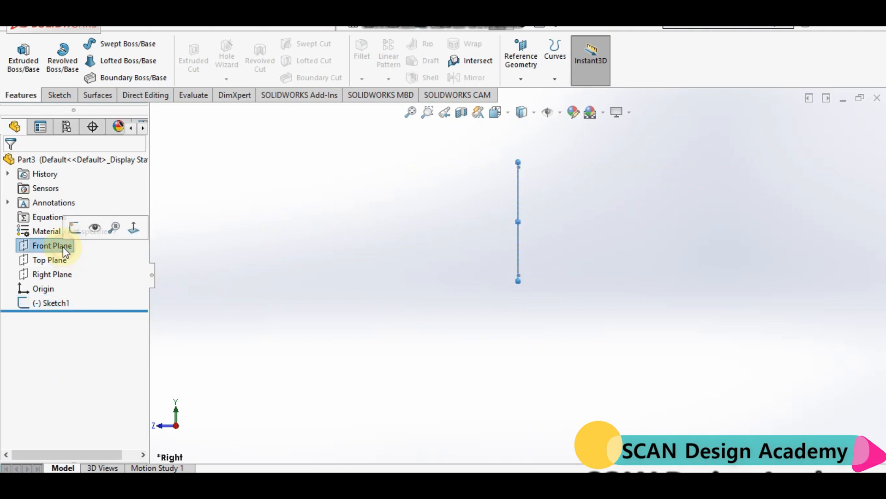
right_click(52, 246)
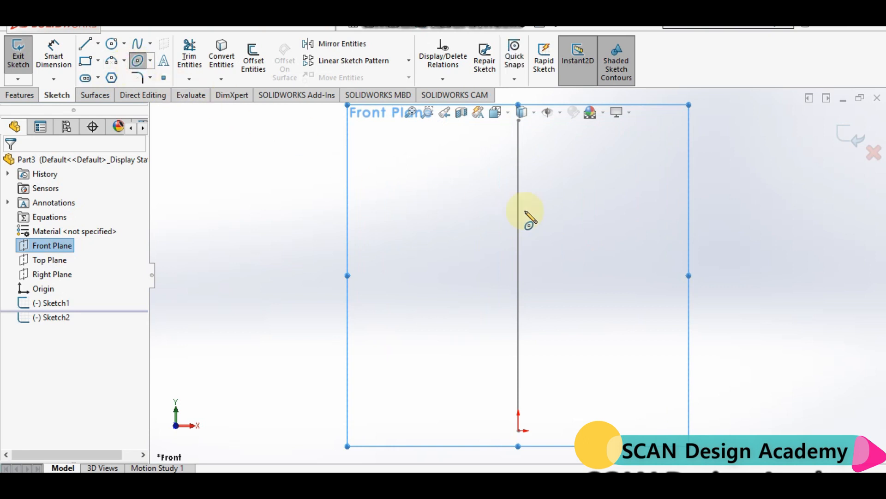
mouse_move(557, 277)
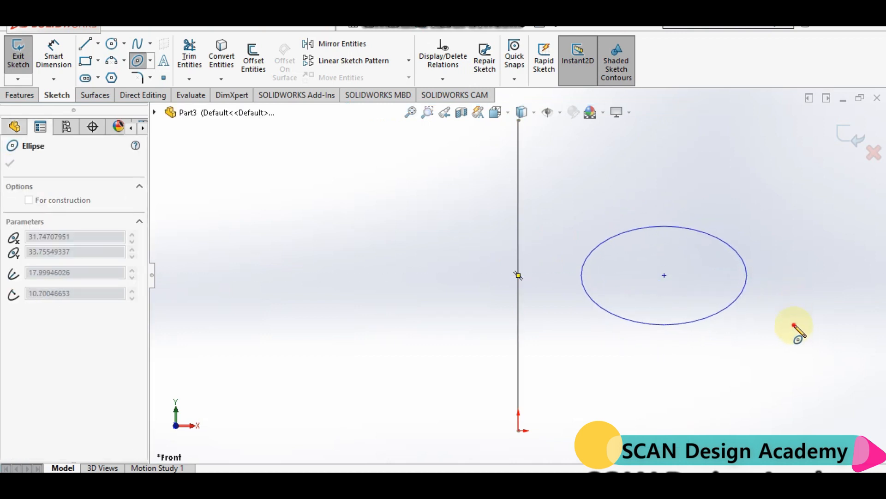
left_click(664, 275)
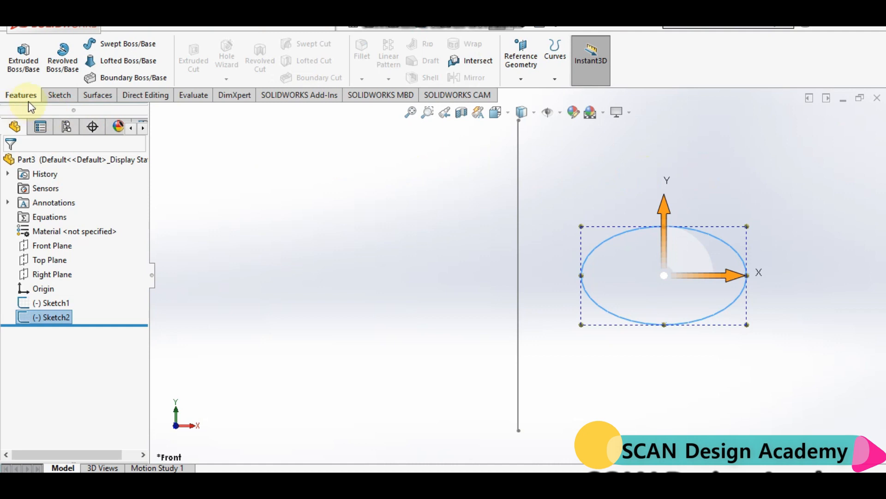
mouse_move(63, 56)
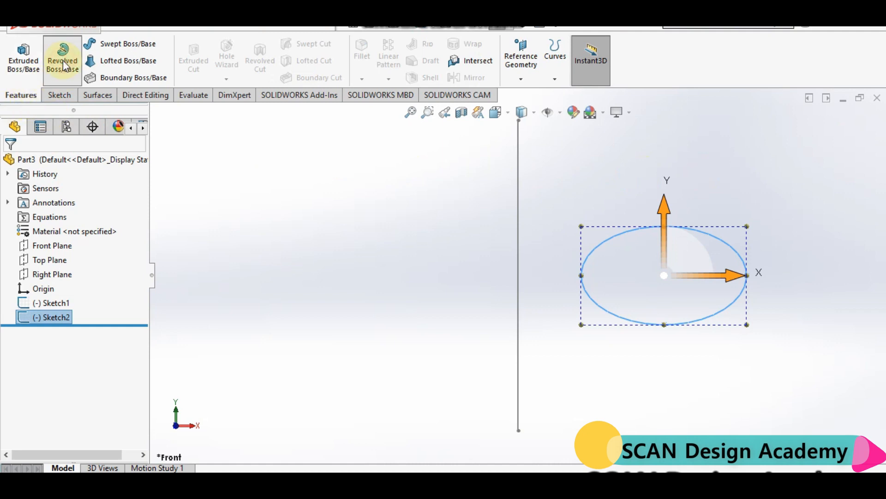
Preview a 360° revolve of the ellipse about Line1@Sketch1
left_click(62, 56)
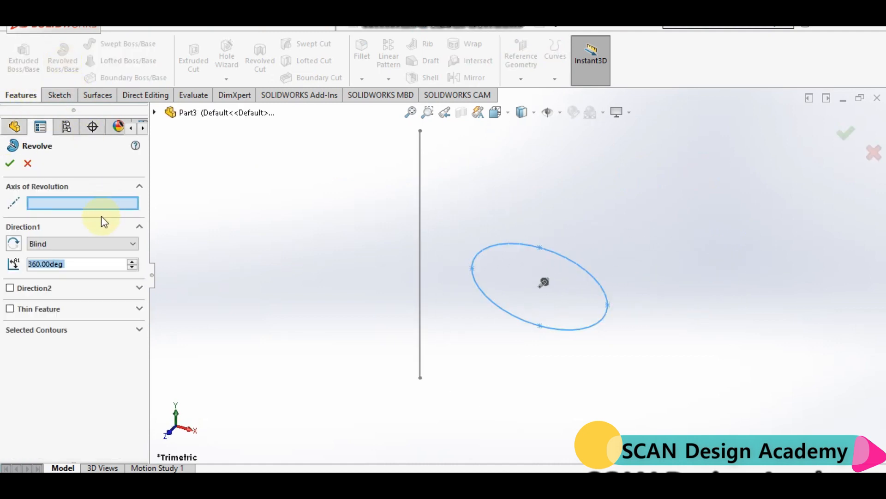
mouse_move(82, 202)
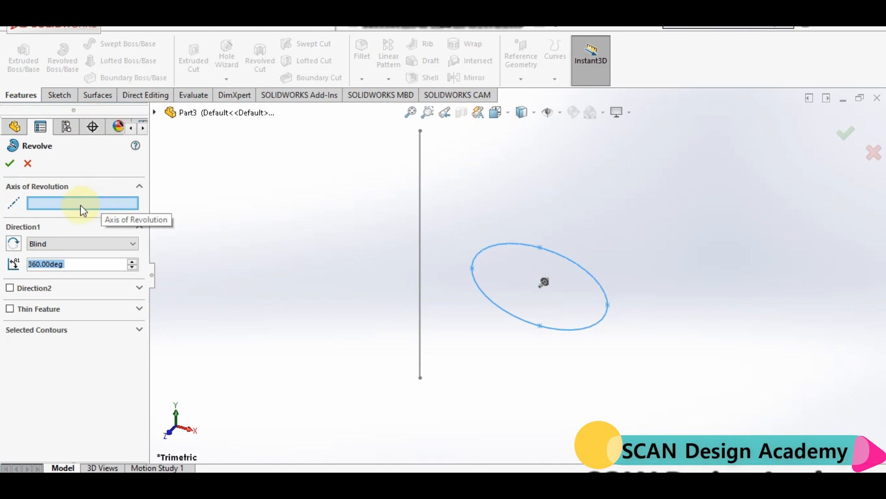
mouse_move(65, 208)
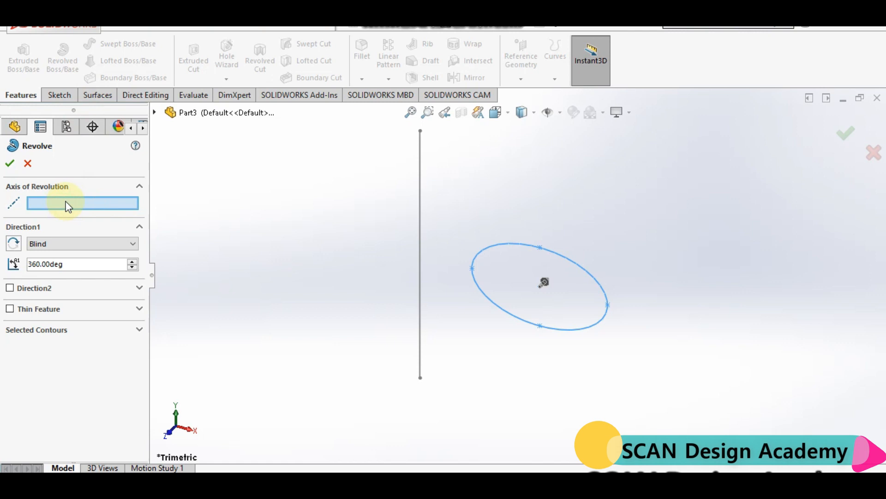
mouse_move(267, 221)
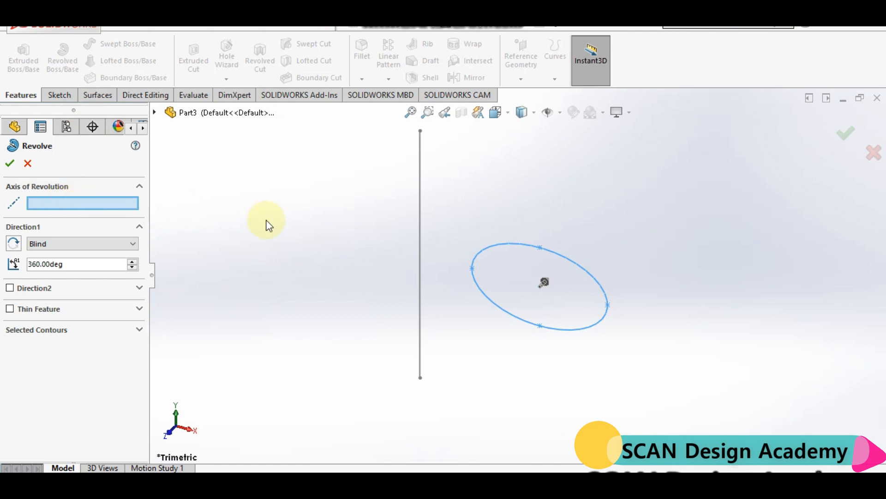
left_click(420, 254)
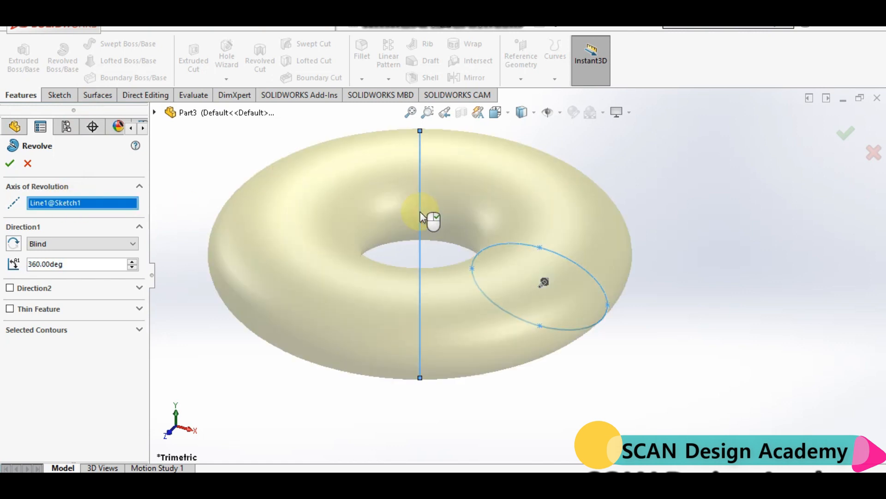
mouse_move(436, 235)
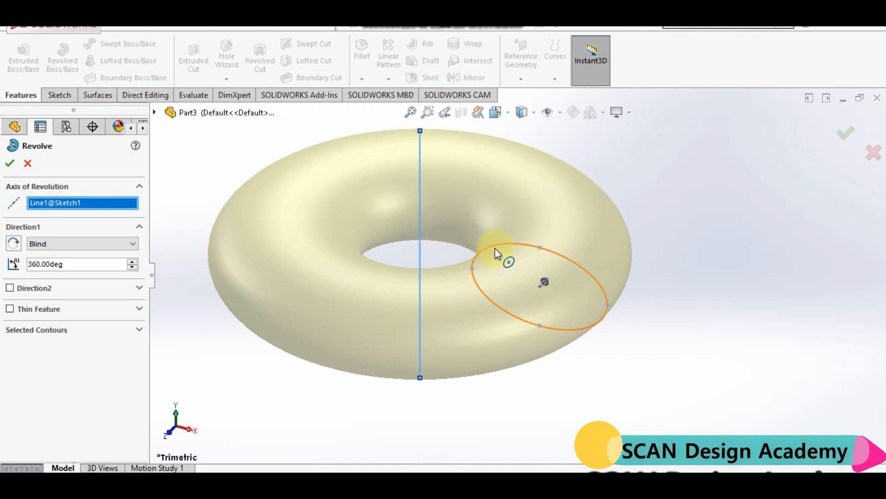
mouse_move(35, 315)
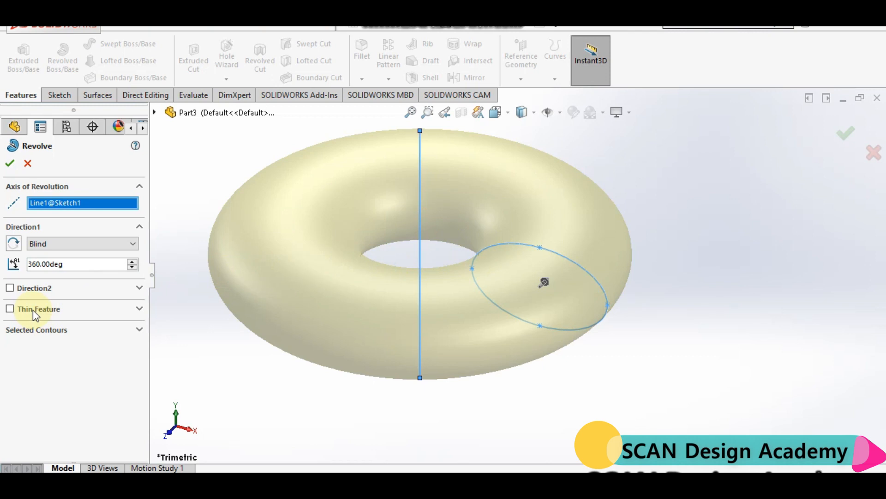
Make the revolve a one-direction thin feature with 2.00 mm wall and confirm it
left_click(10, 309)
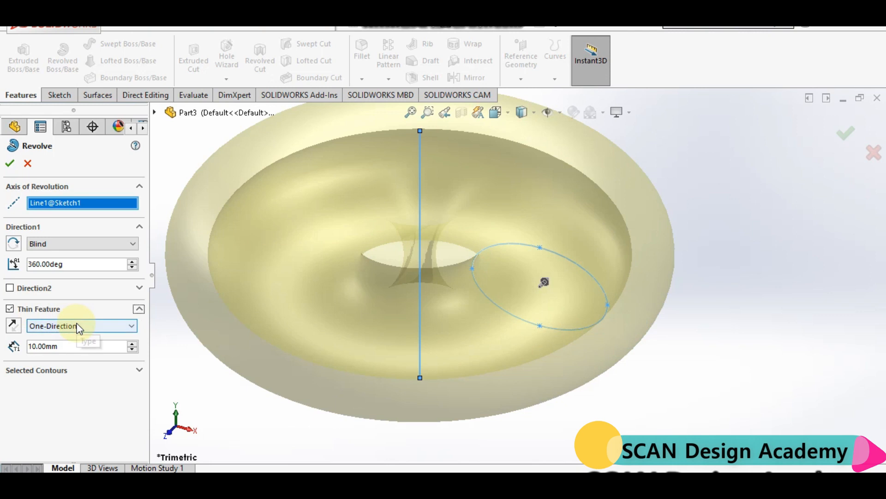
left_click(81, 326)
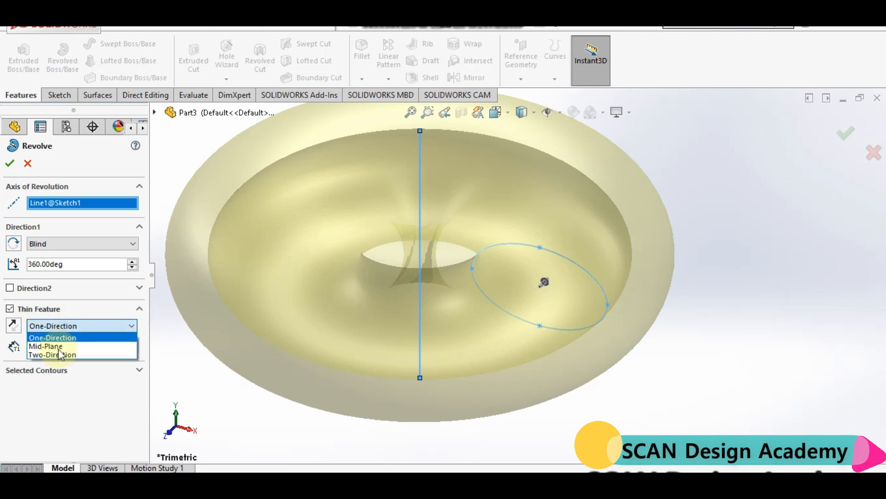
left_click(52, 338)
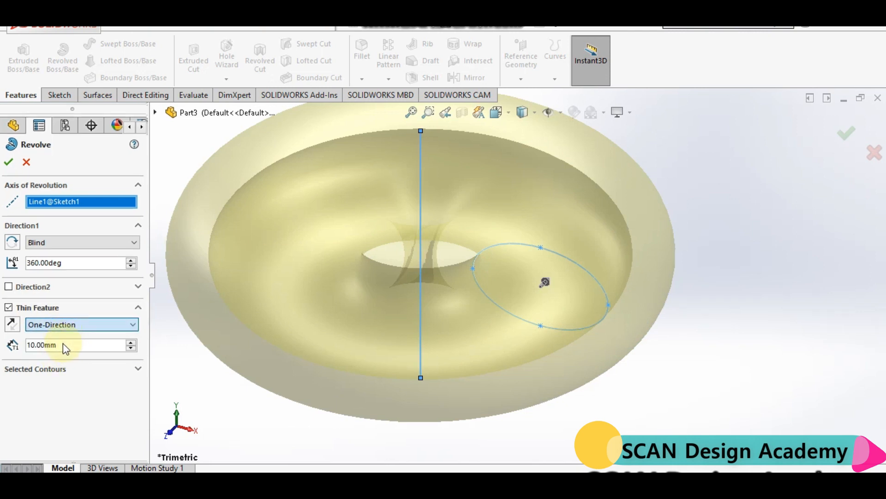
left_click(73, 345)
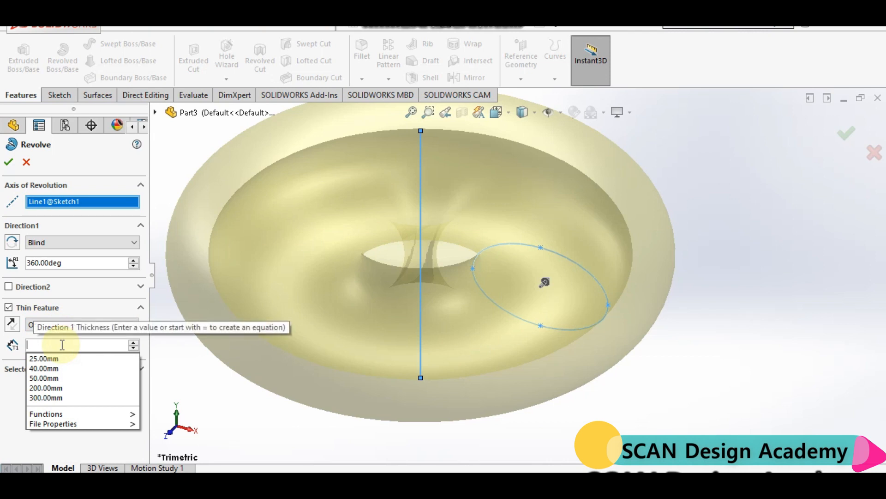
type("2.00mm")
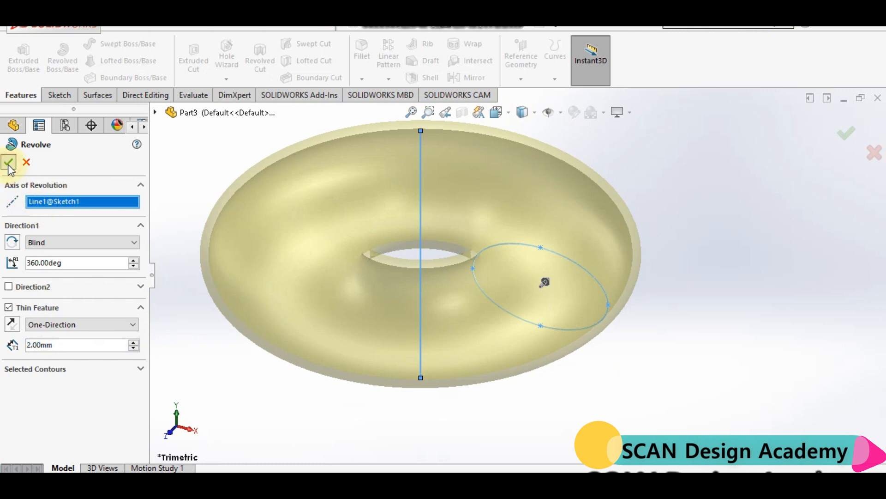
left_click(10, 163)
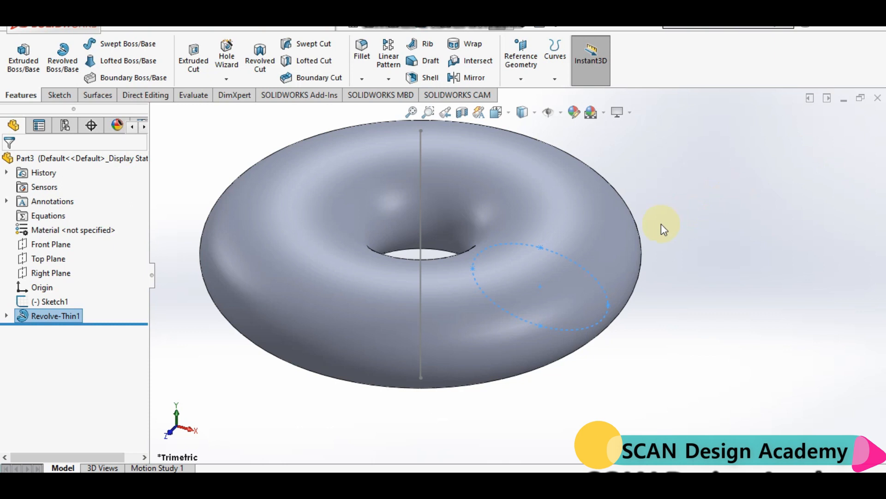
Apply a Front Plane section view with 38 mm offset to reveal the hollow wall
left_click(461, 112)
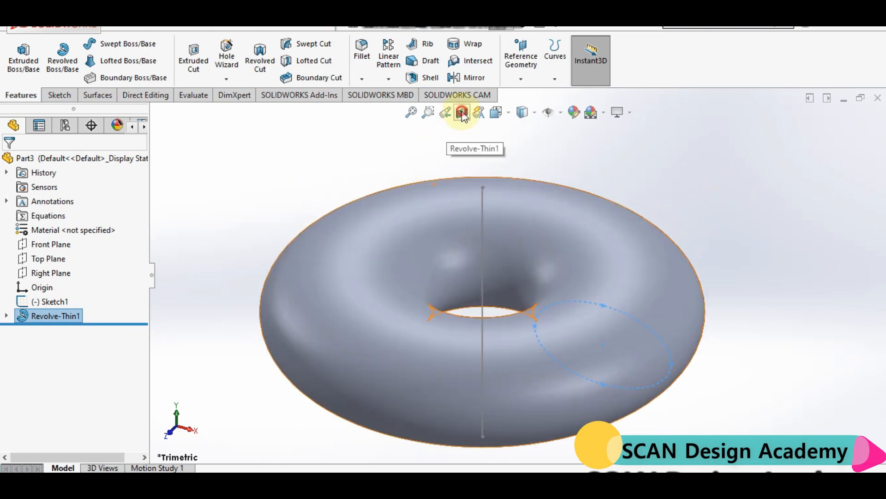
left_click(463, 112)
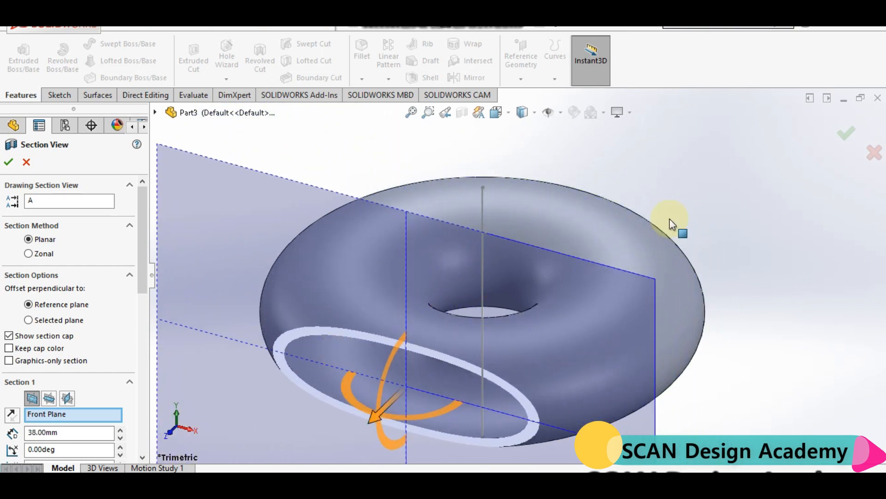
left_click(8, 162)
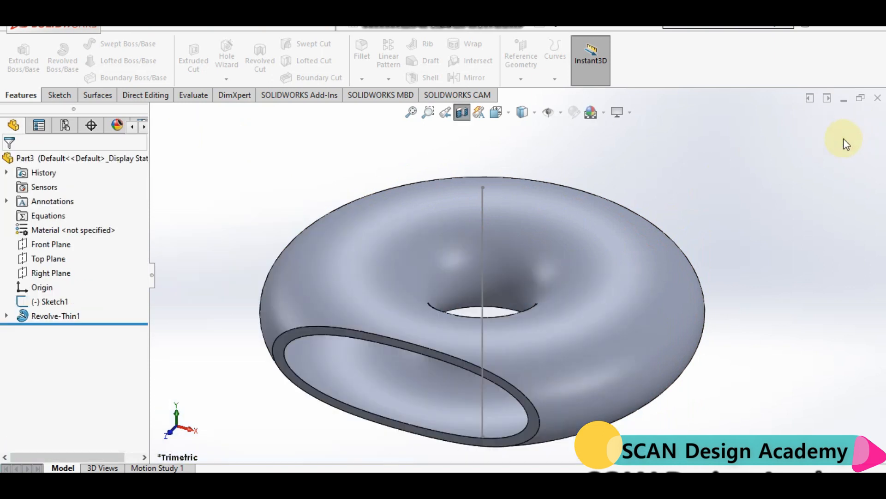